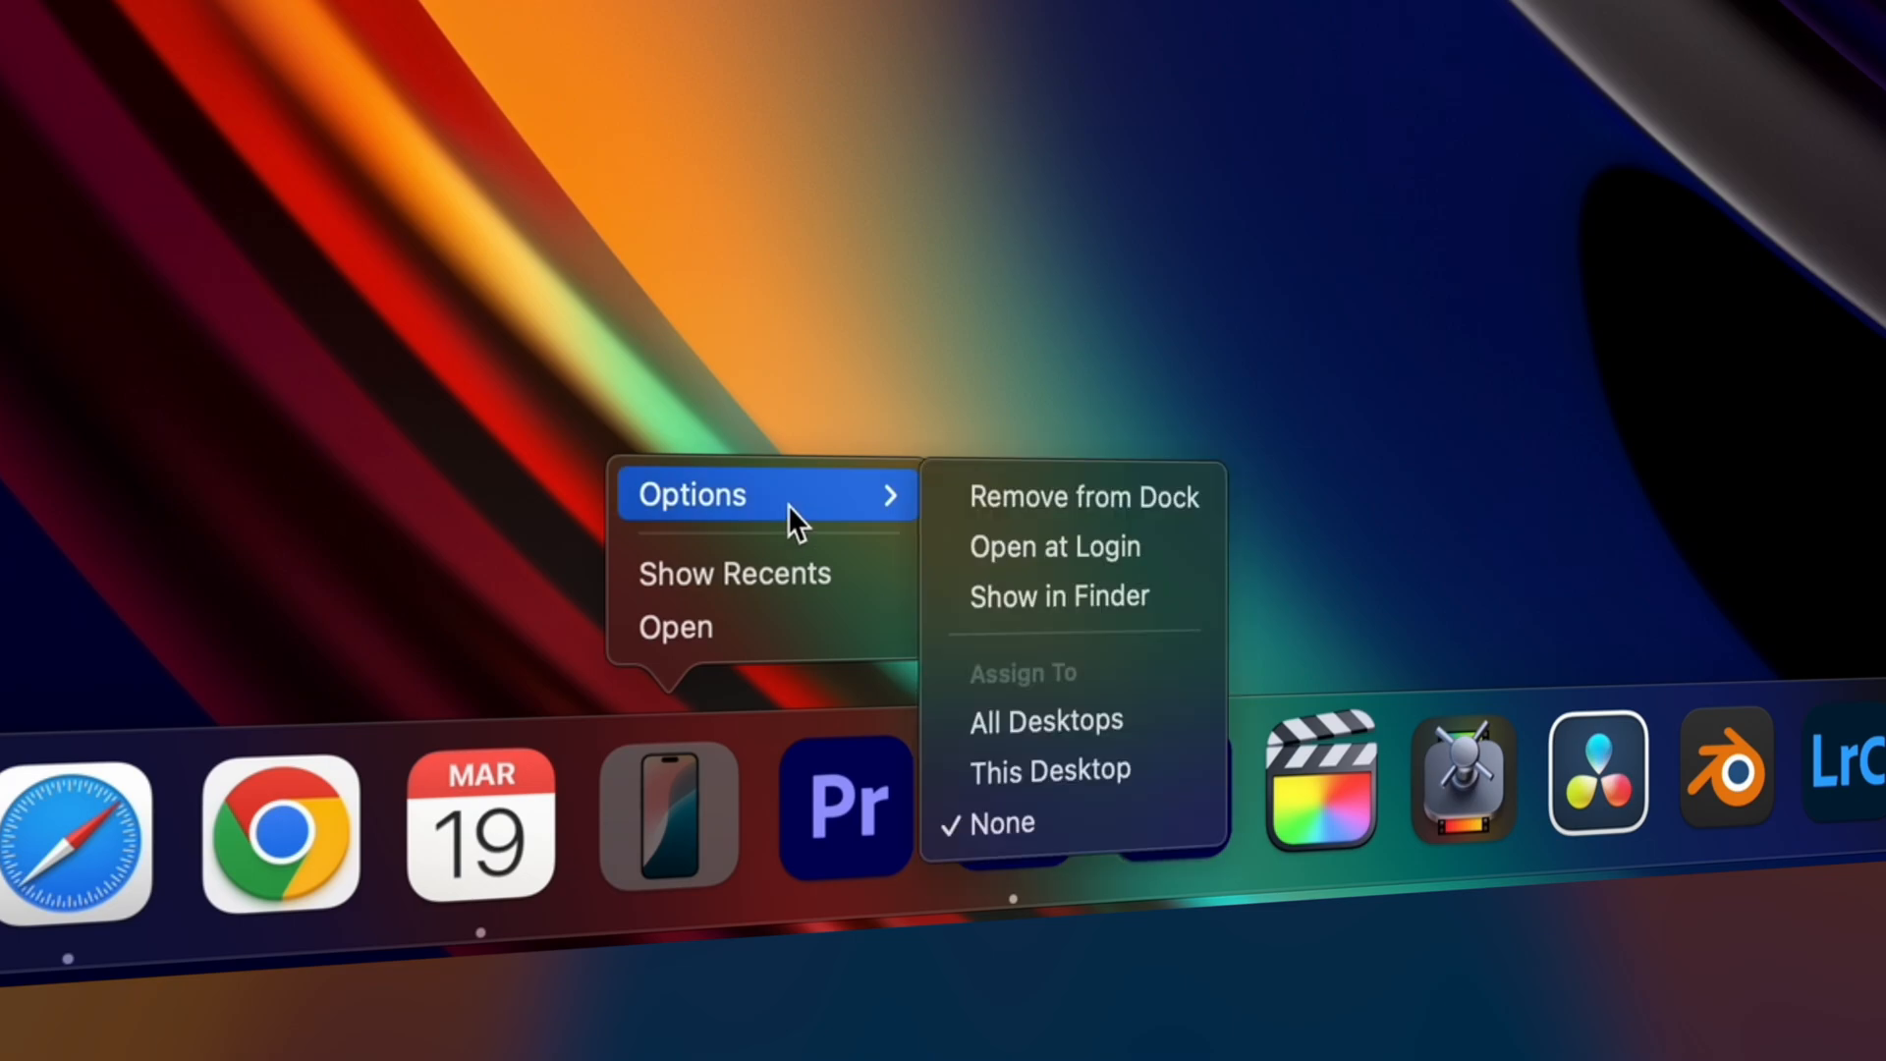
pyautogui.moveTo(1190, 497)
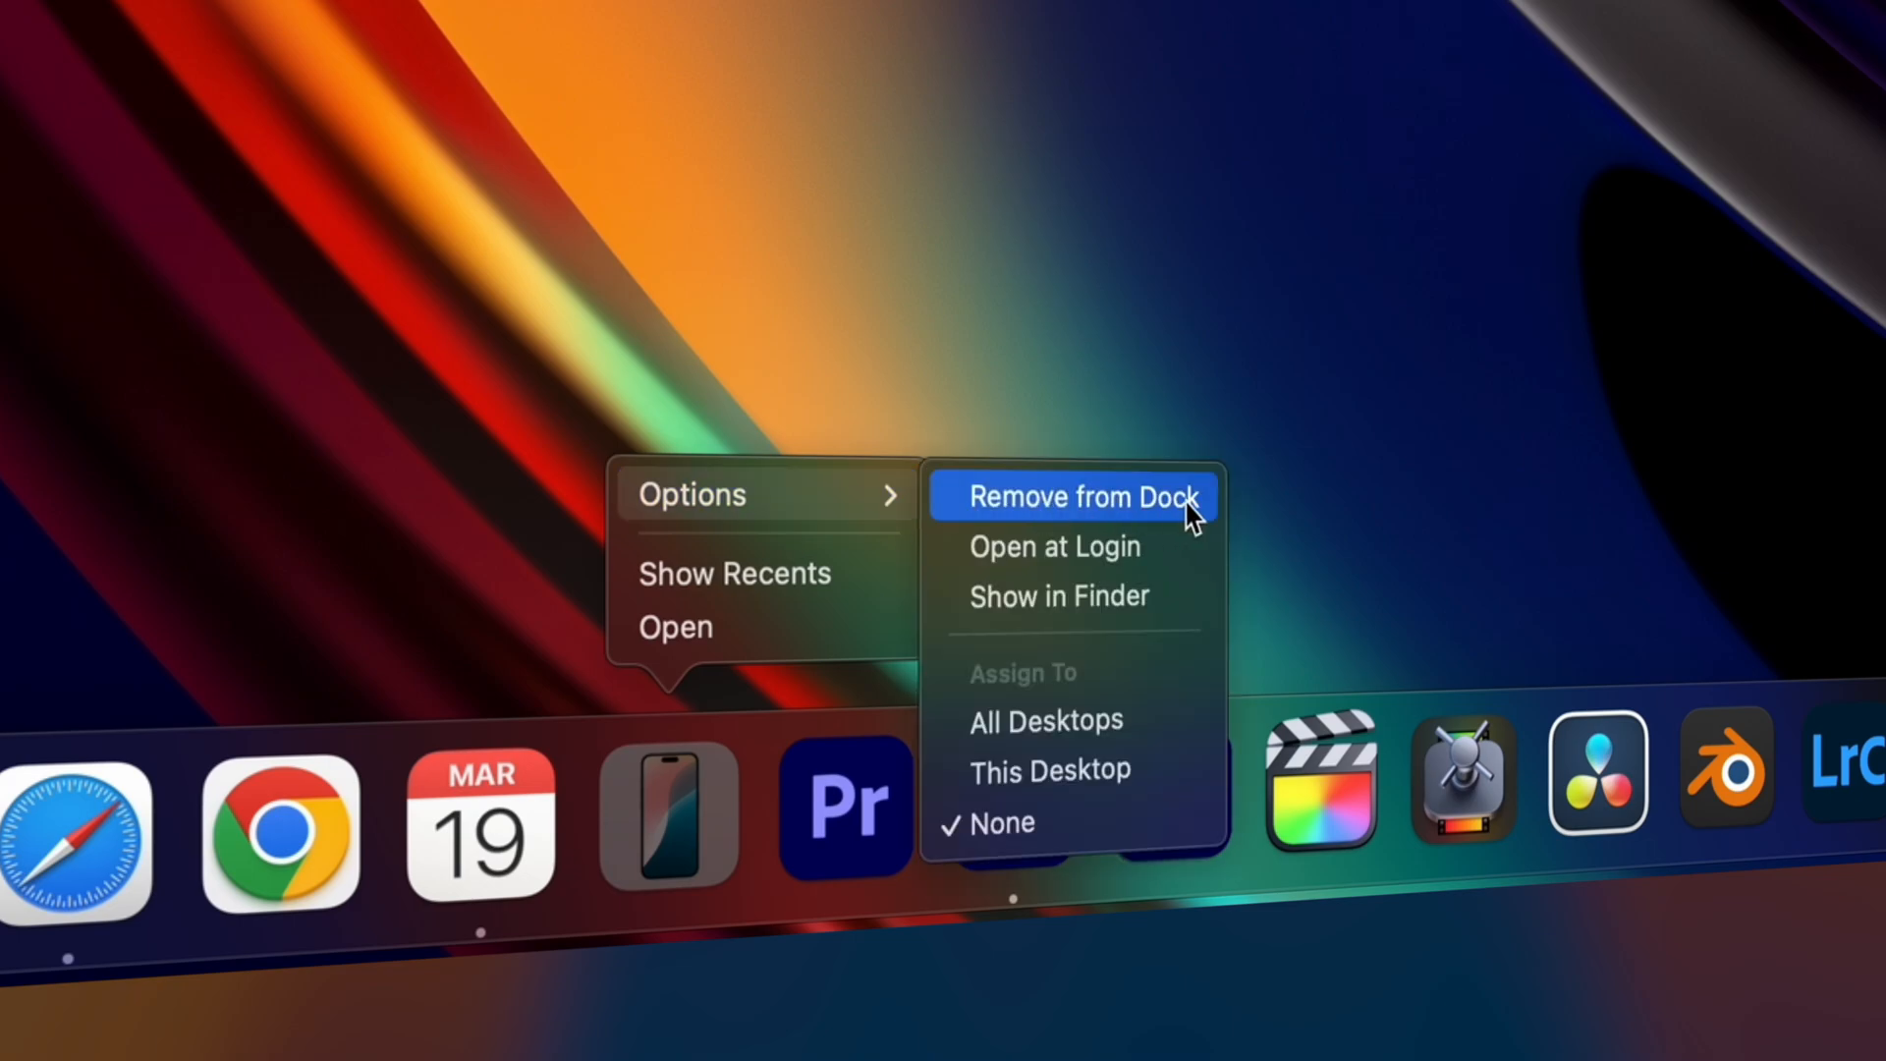
# Step: Remove the phone-icon app next to Calendar from the Dock
pyautogui.click(1080, 495)
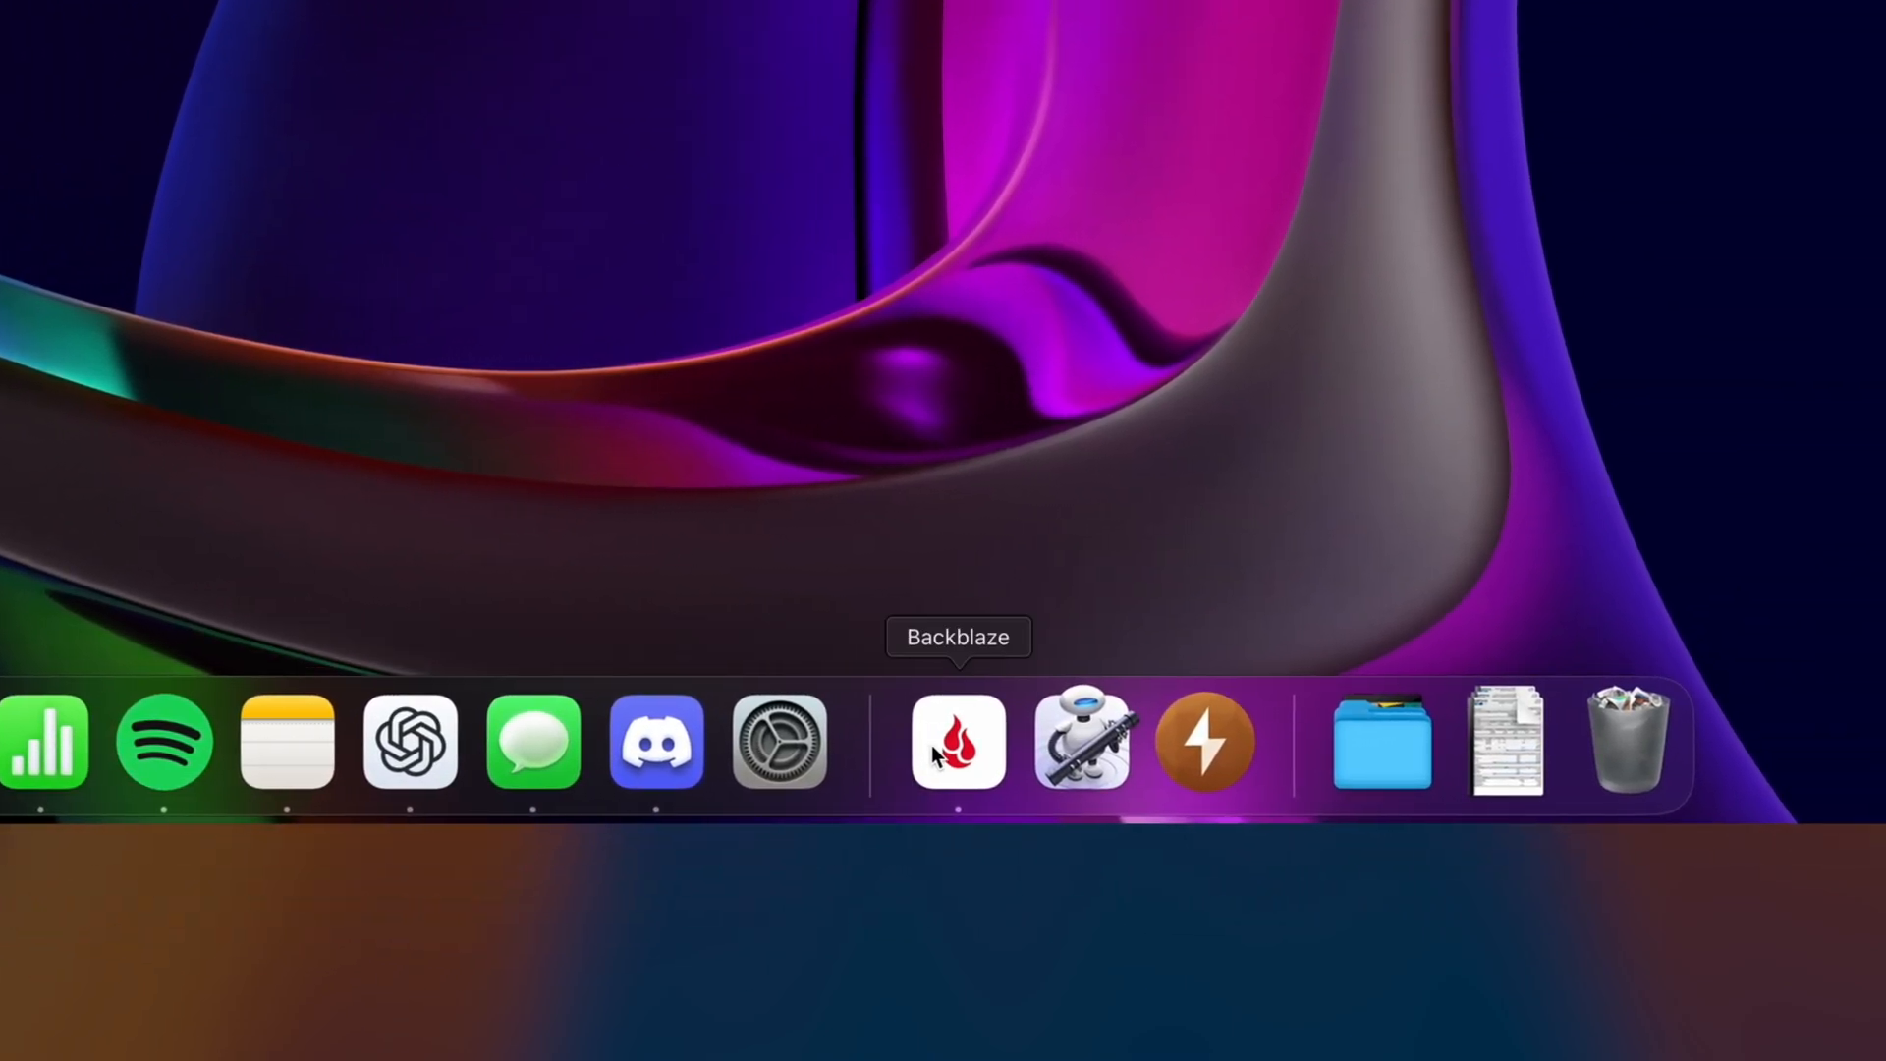
# Step: Keep Backblaze permanently in the Dock via its Options menu
pyautogui.rightClick(956, 741)
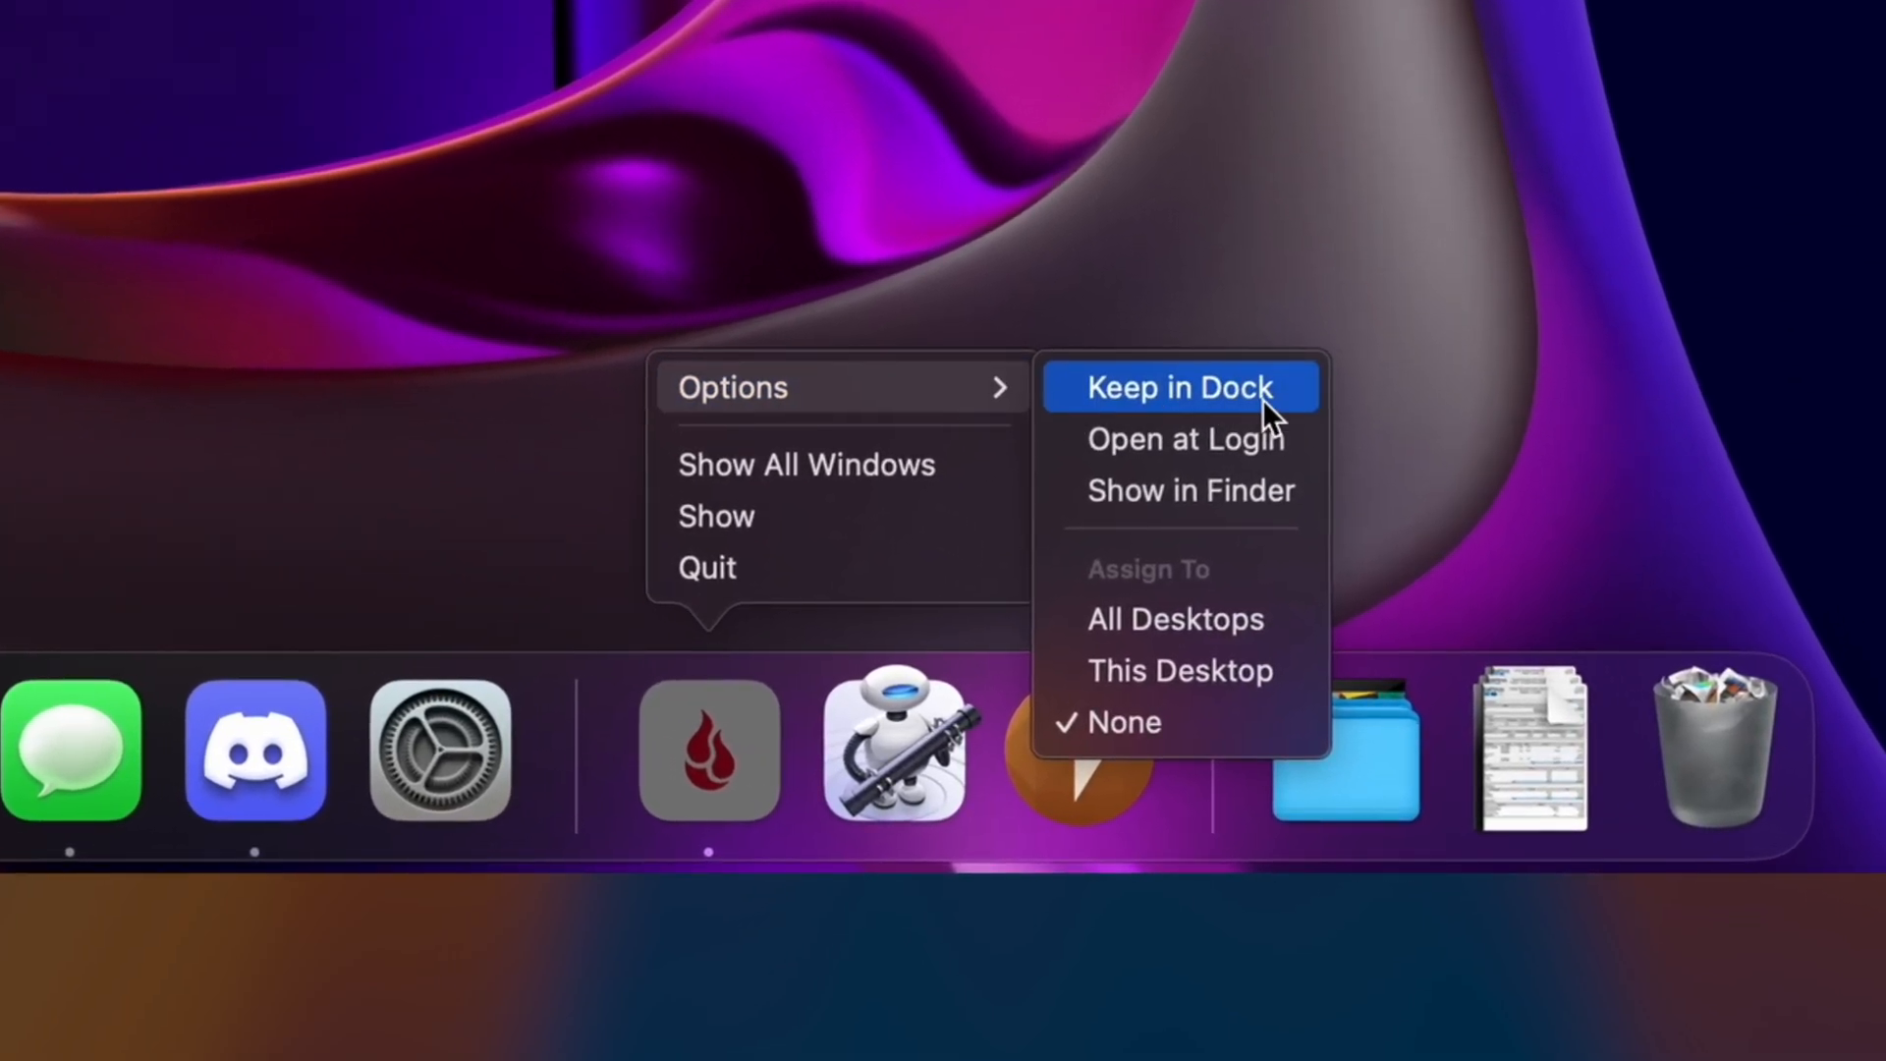
pyautogui.click(1181, 387)
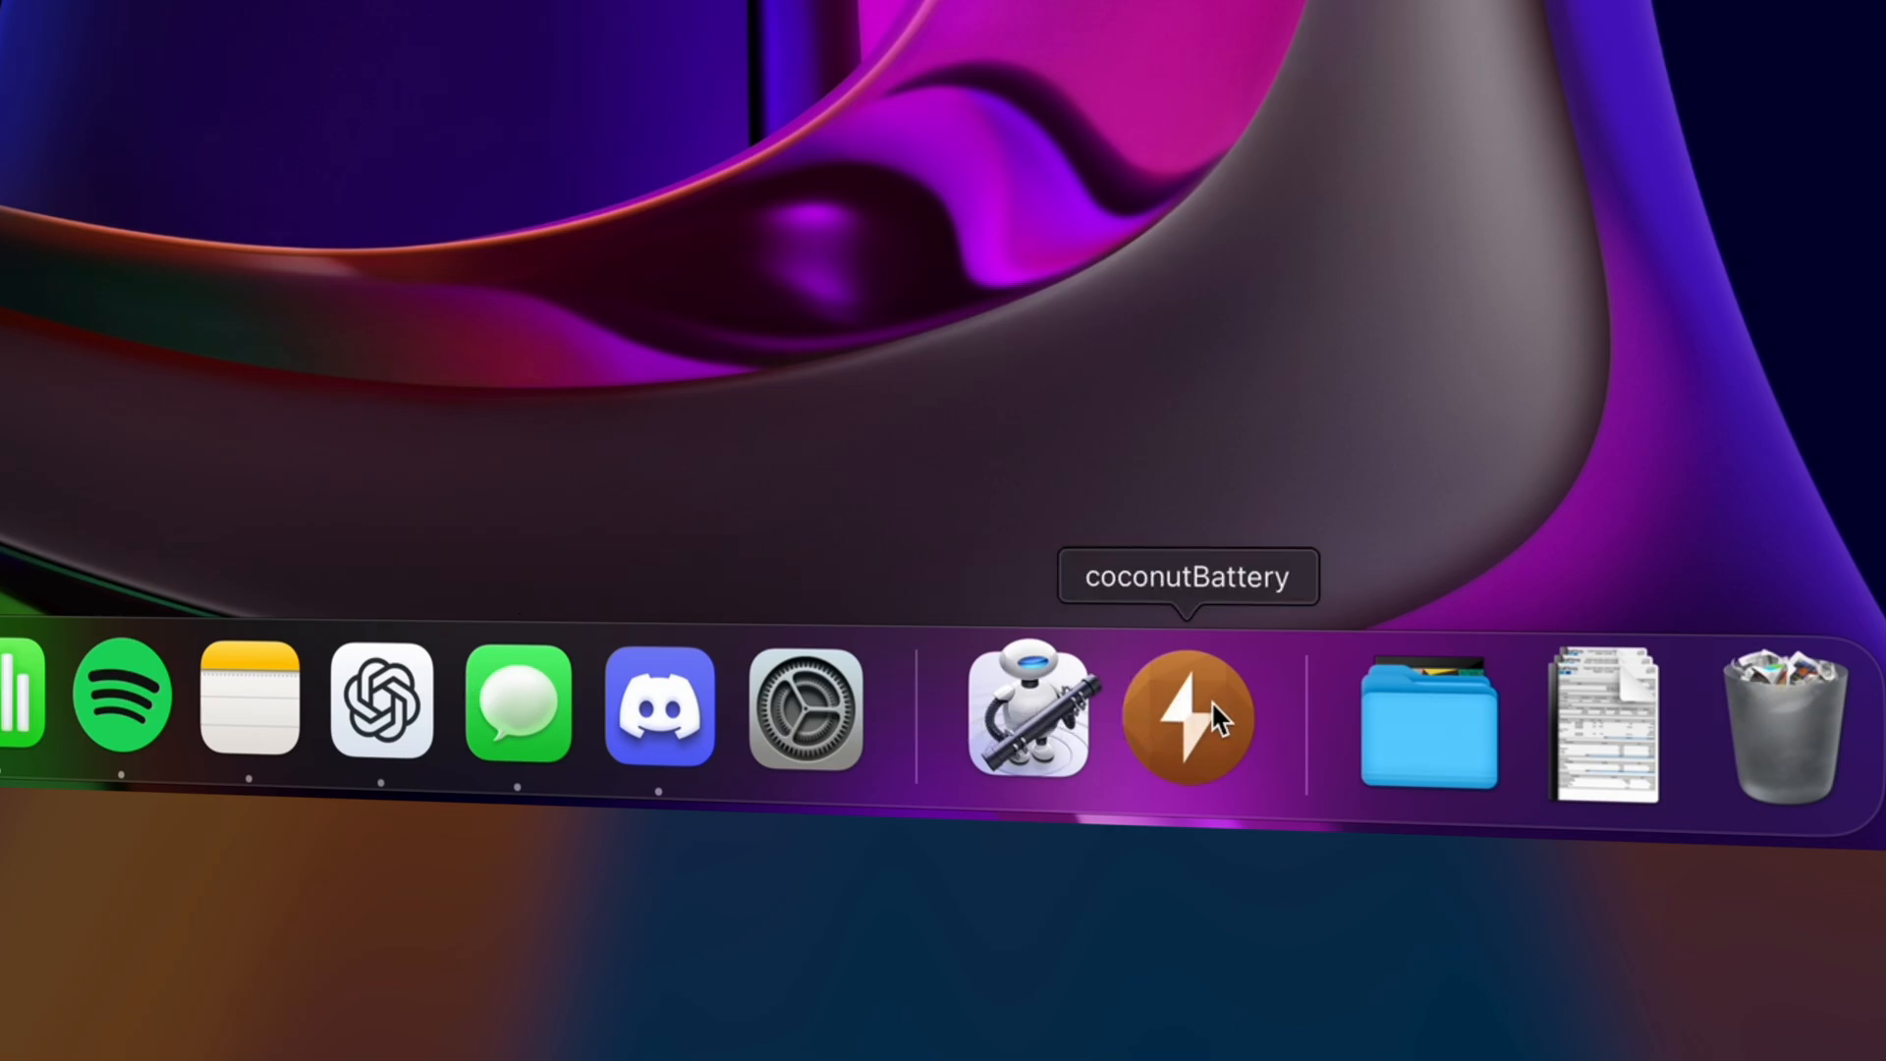
pyautogui.moveTo(805, 706)
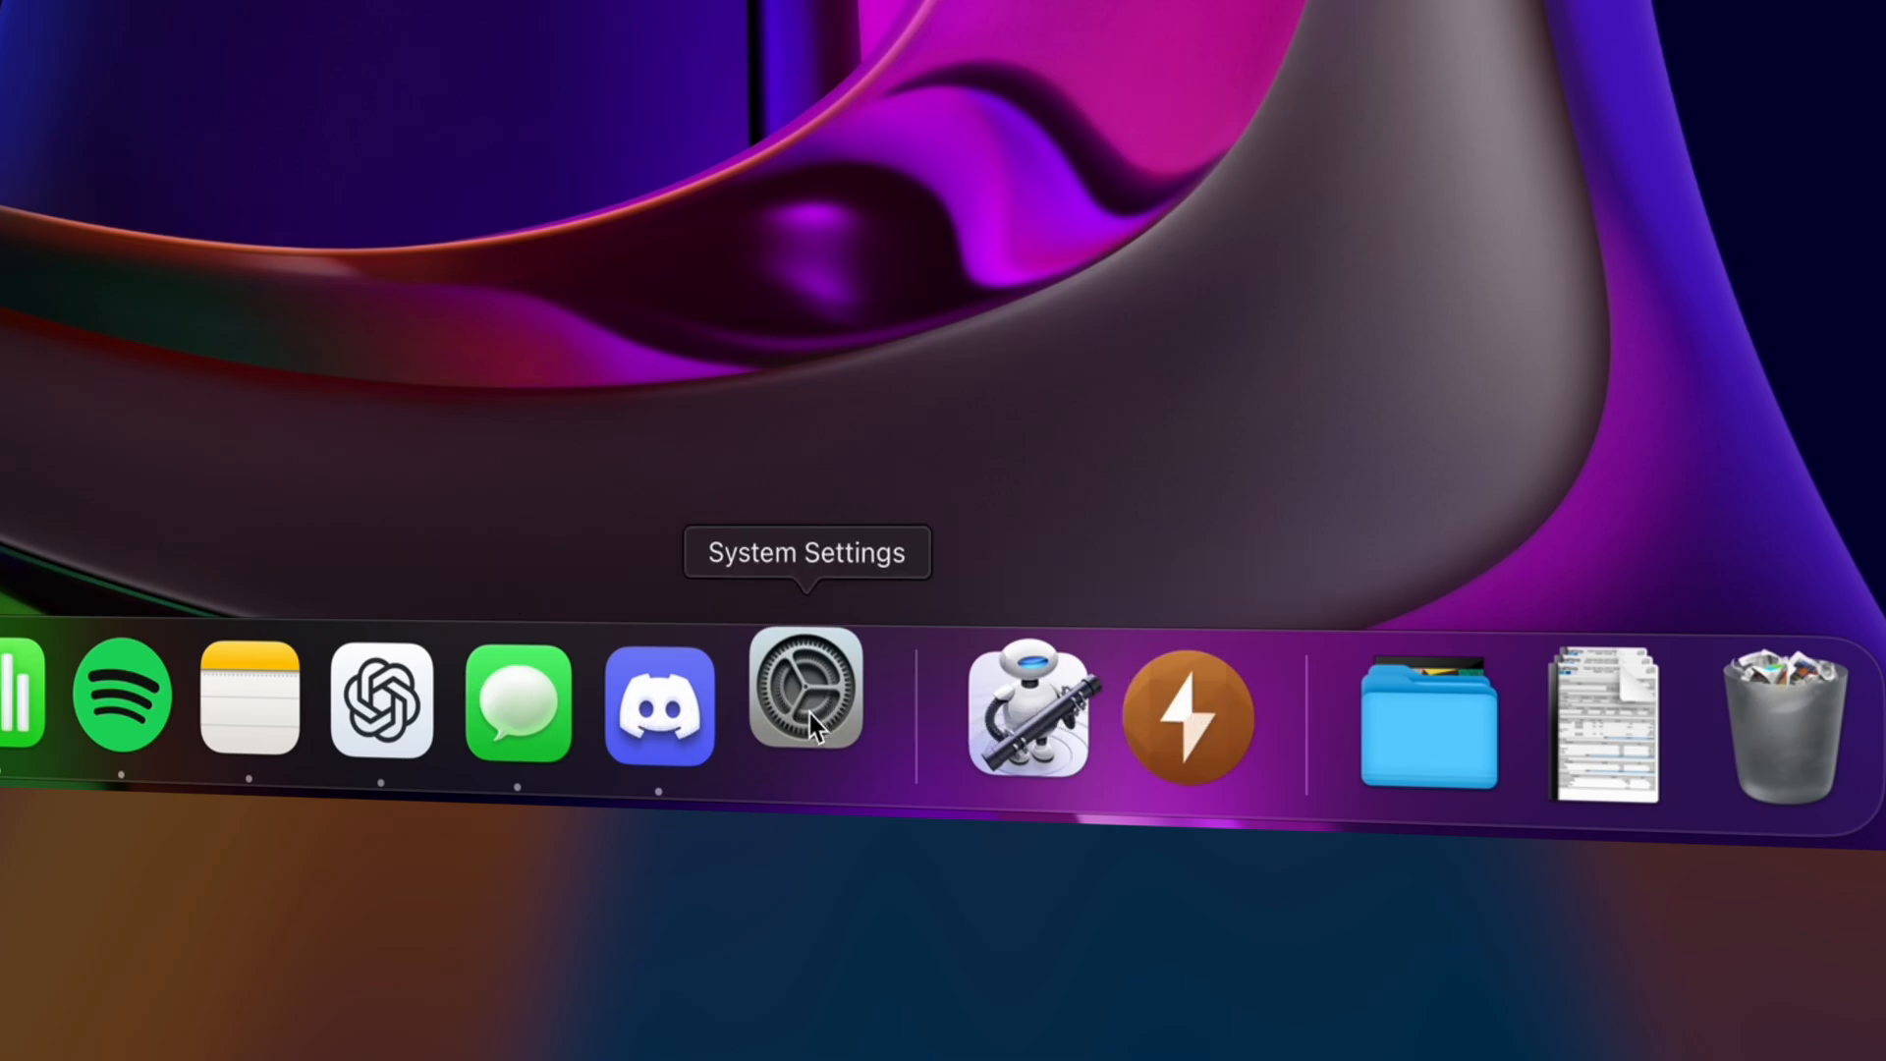
# Step: In Desktop & Dock settings, turn off 'Show suggested and recent apps in Dock'
pyautogui.click(805, 703)
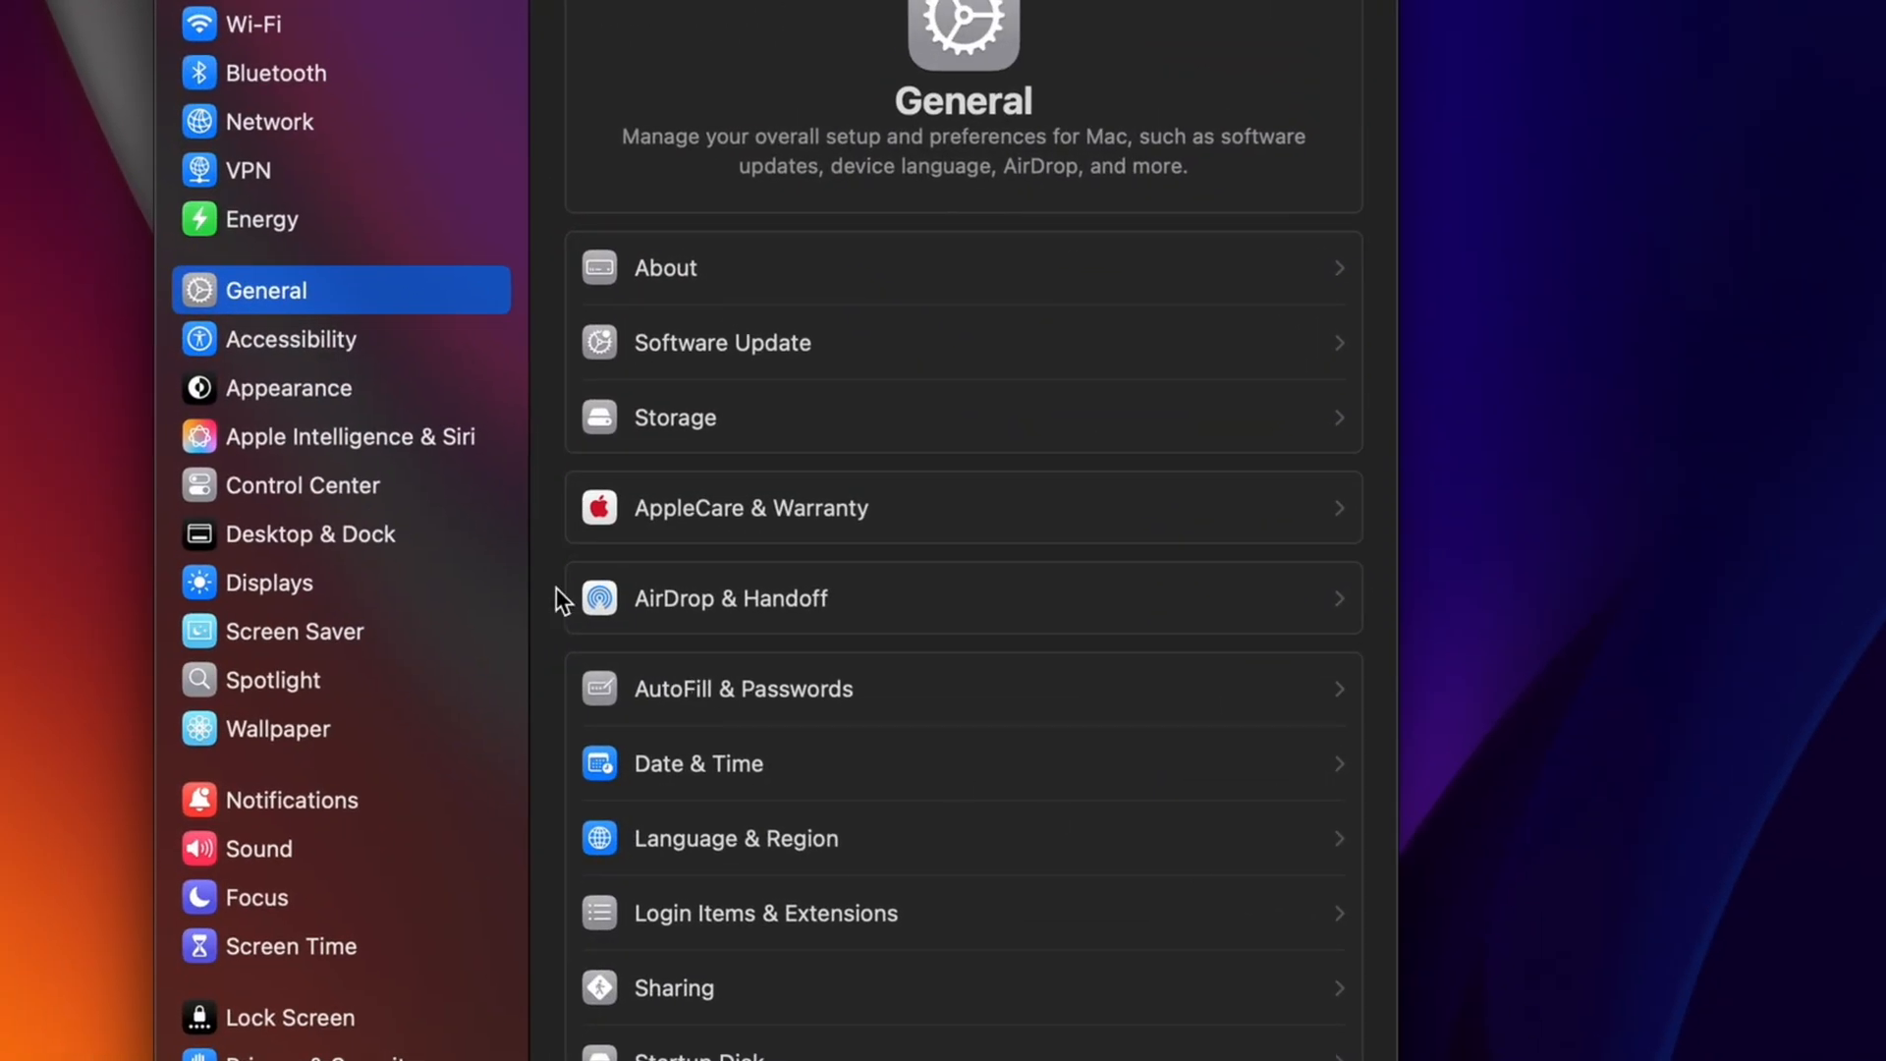
pyautogui.click(308, 532)
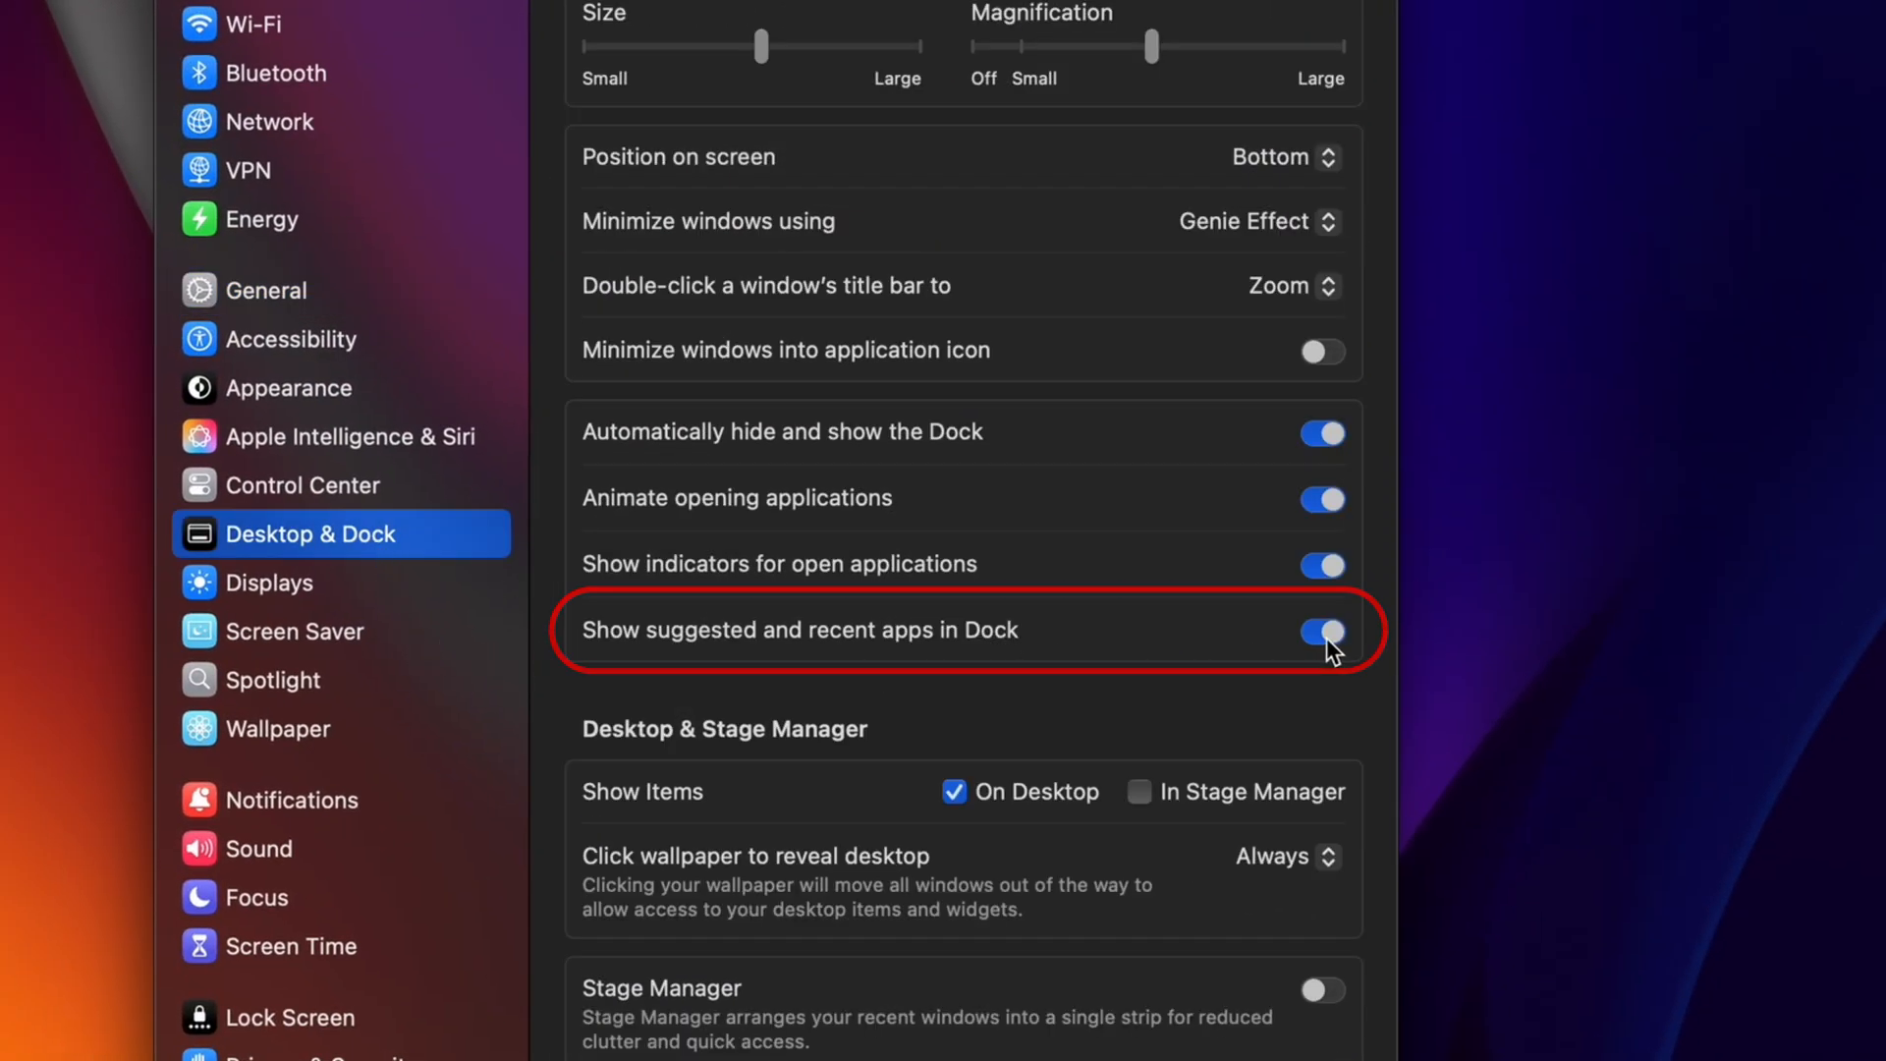
pyautogui.click(1320, 432)
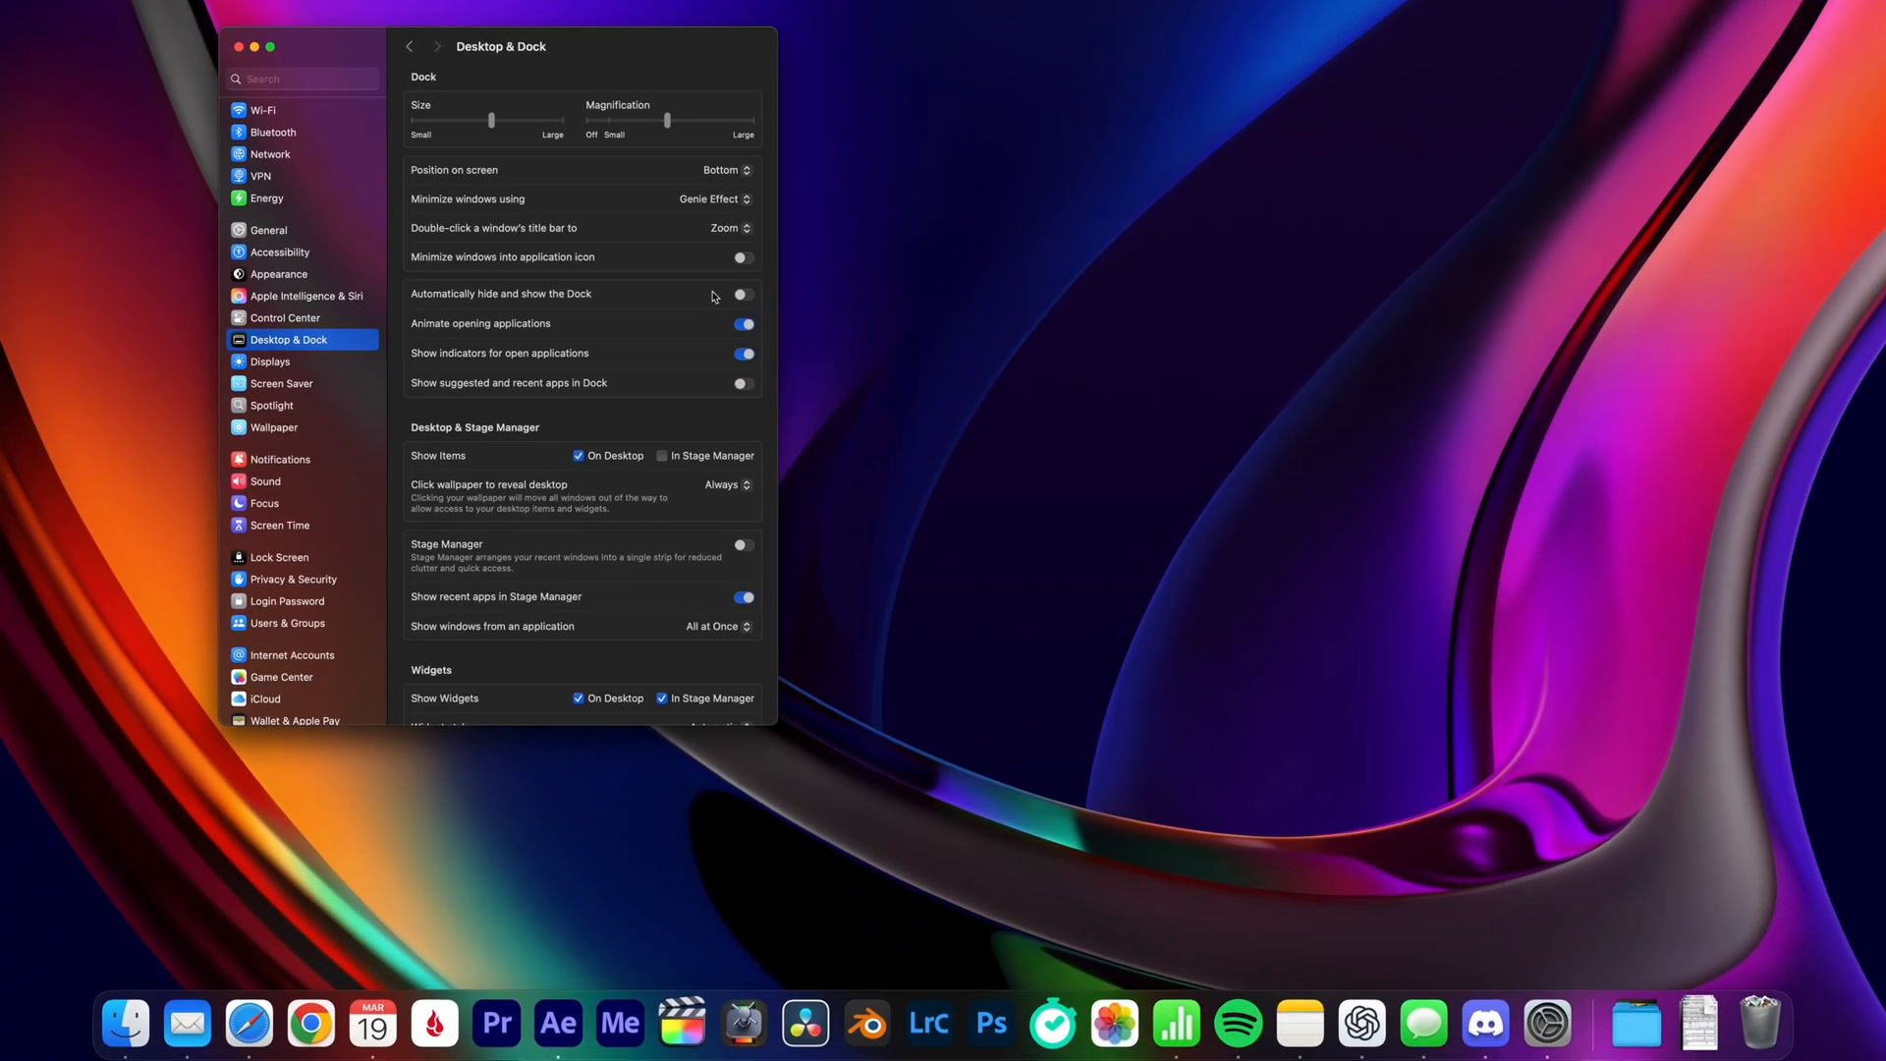
pyautogui.moveTo(619, 1025)
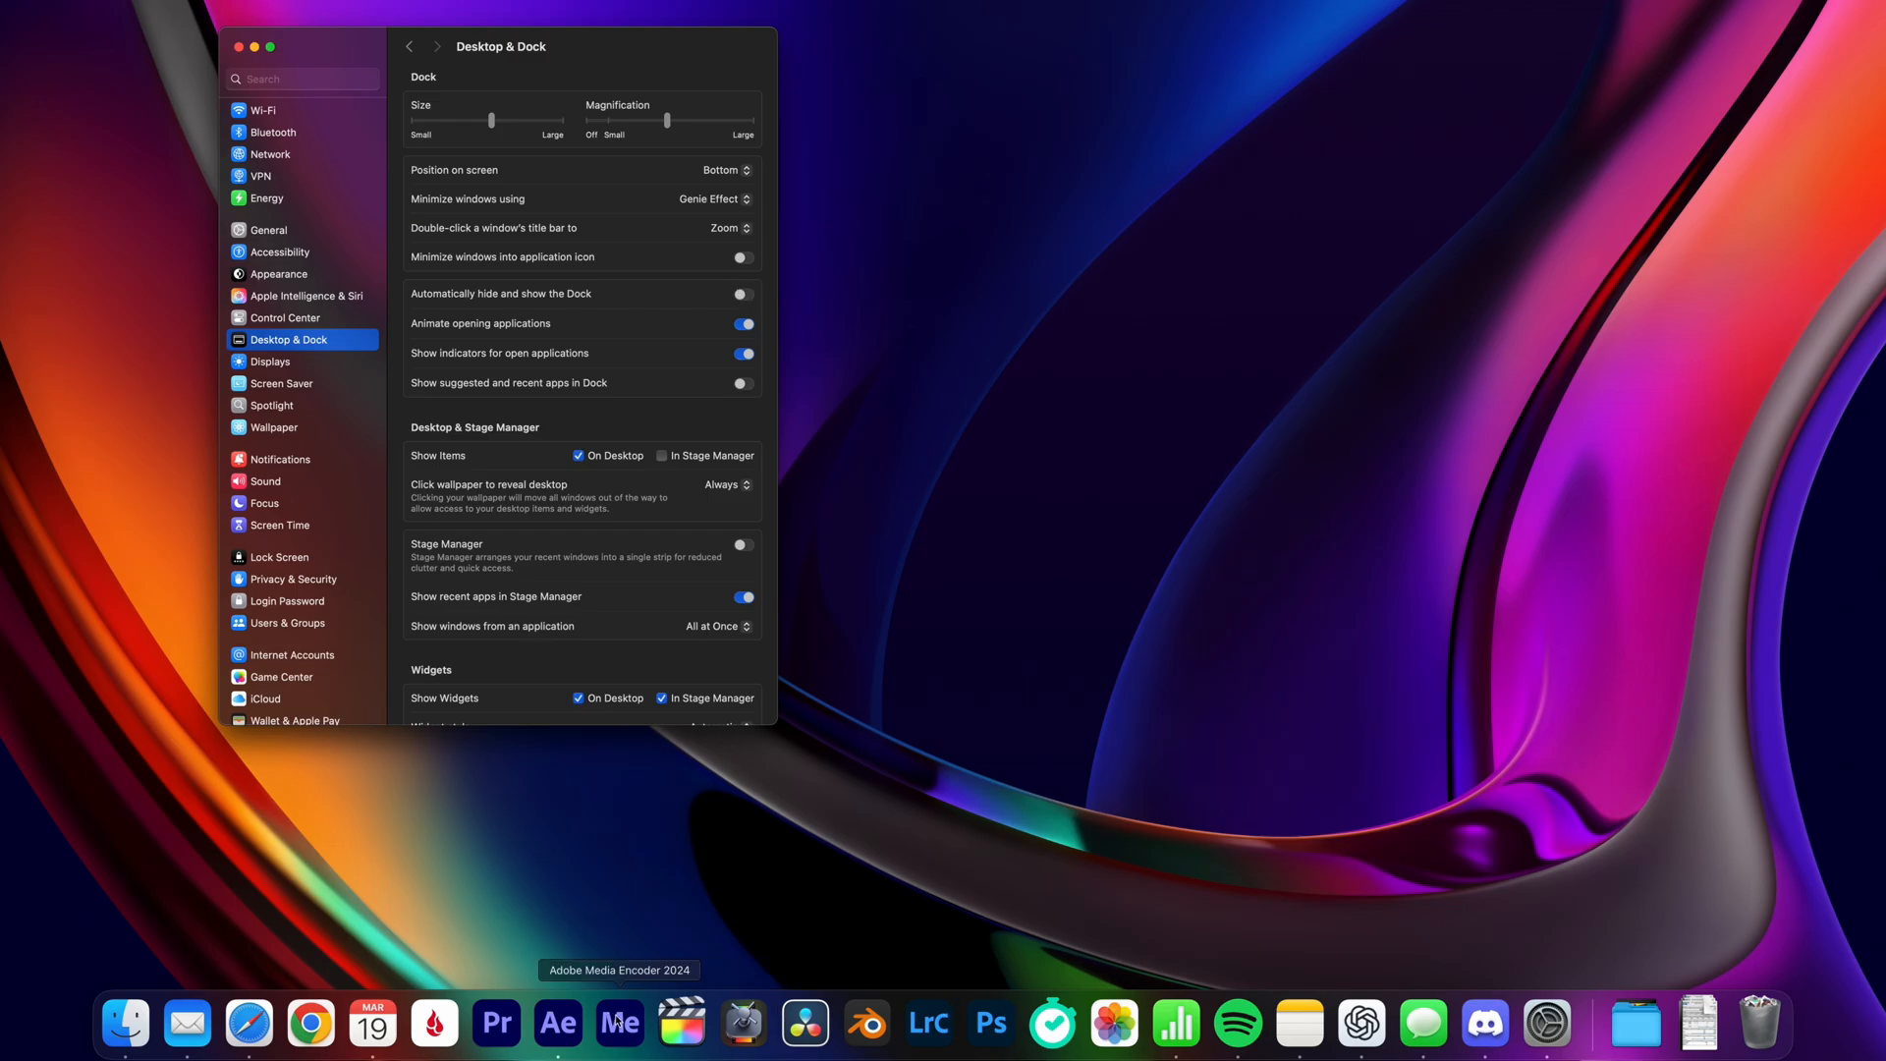
pyautogui.moveTo(841, 446)
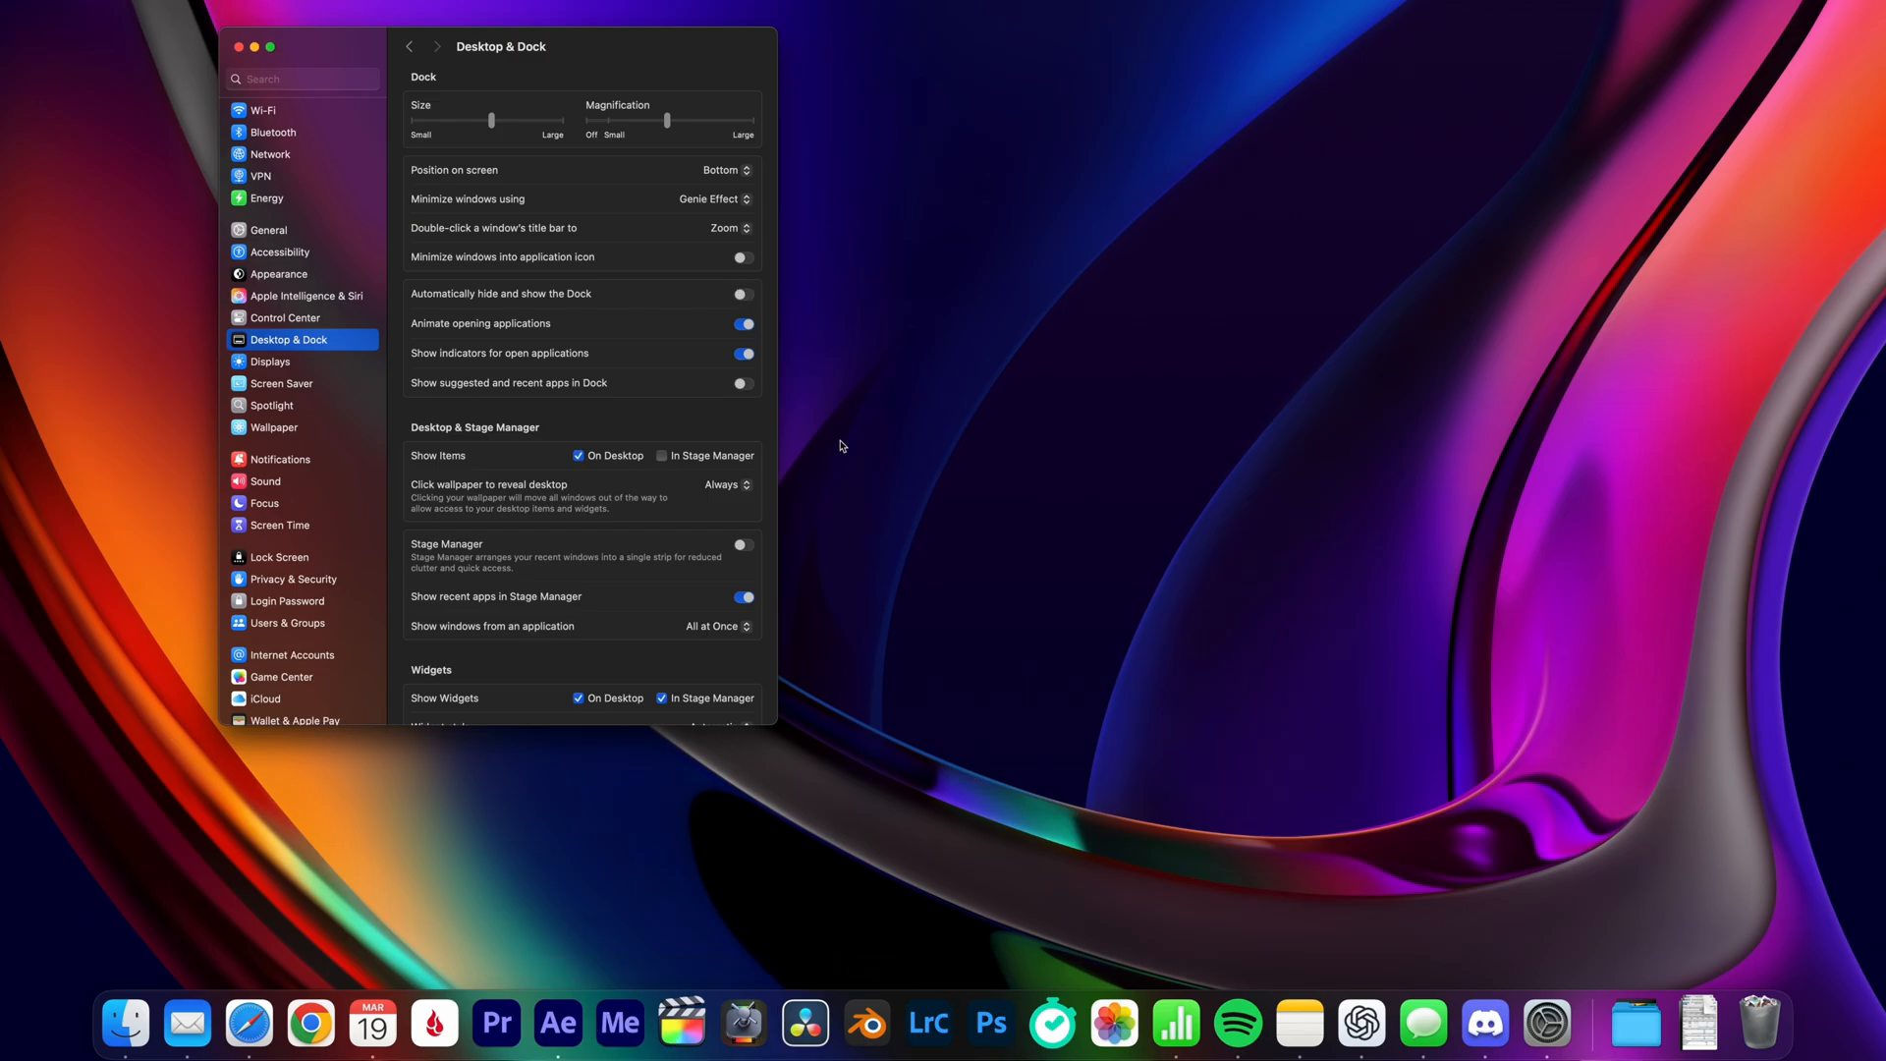
# Step: Turn on 'Automatically hide and show the Dock' and reach the position setting
pyautogui.click(743, 293)
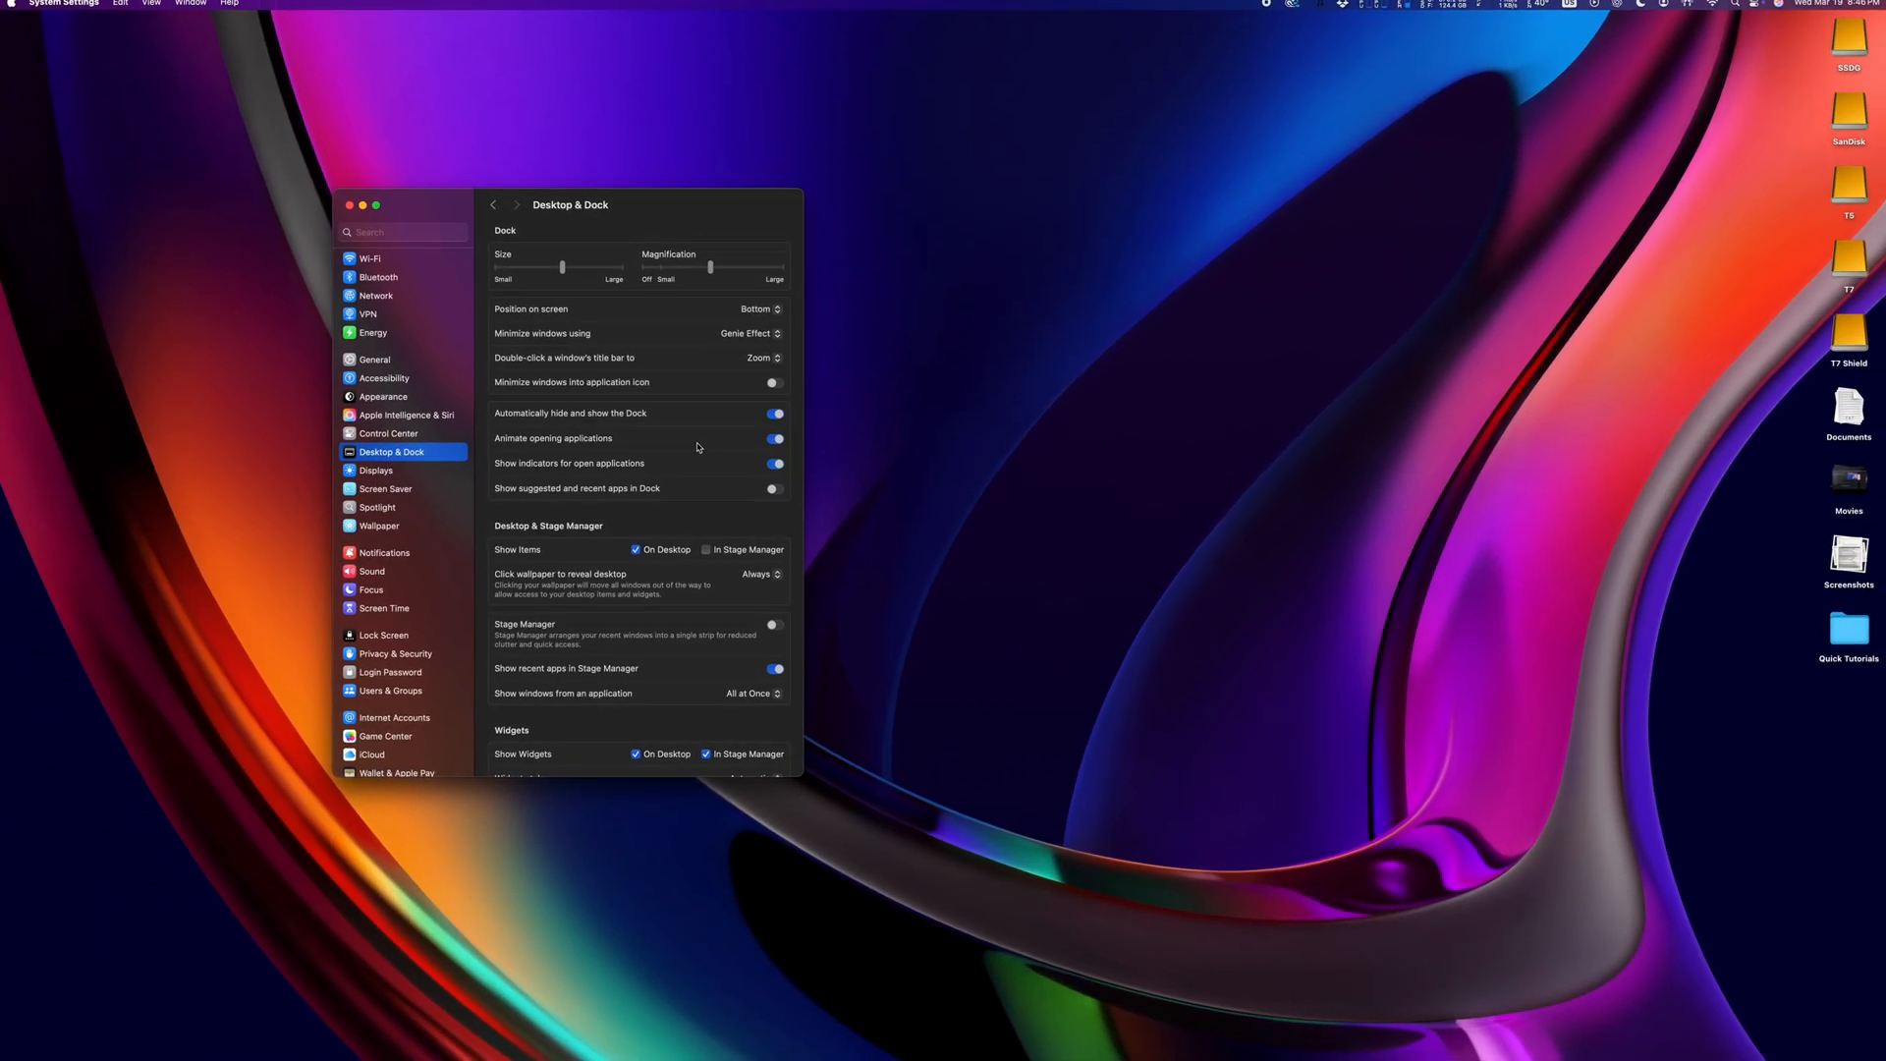
pyautogui.click(761, 312)
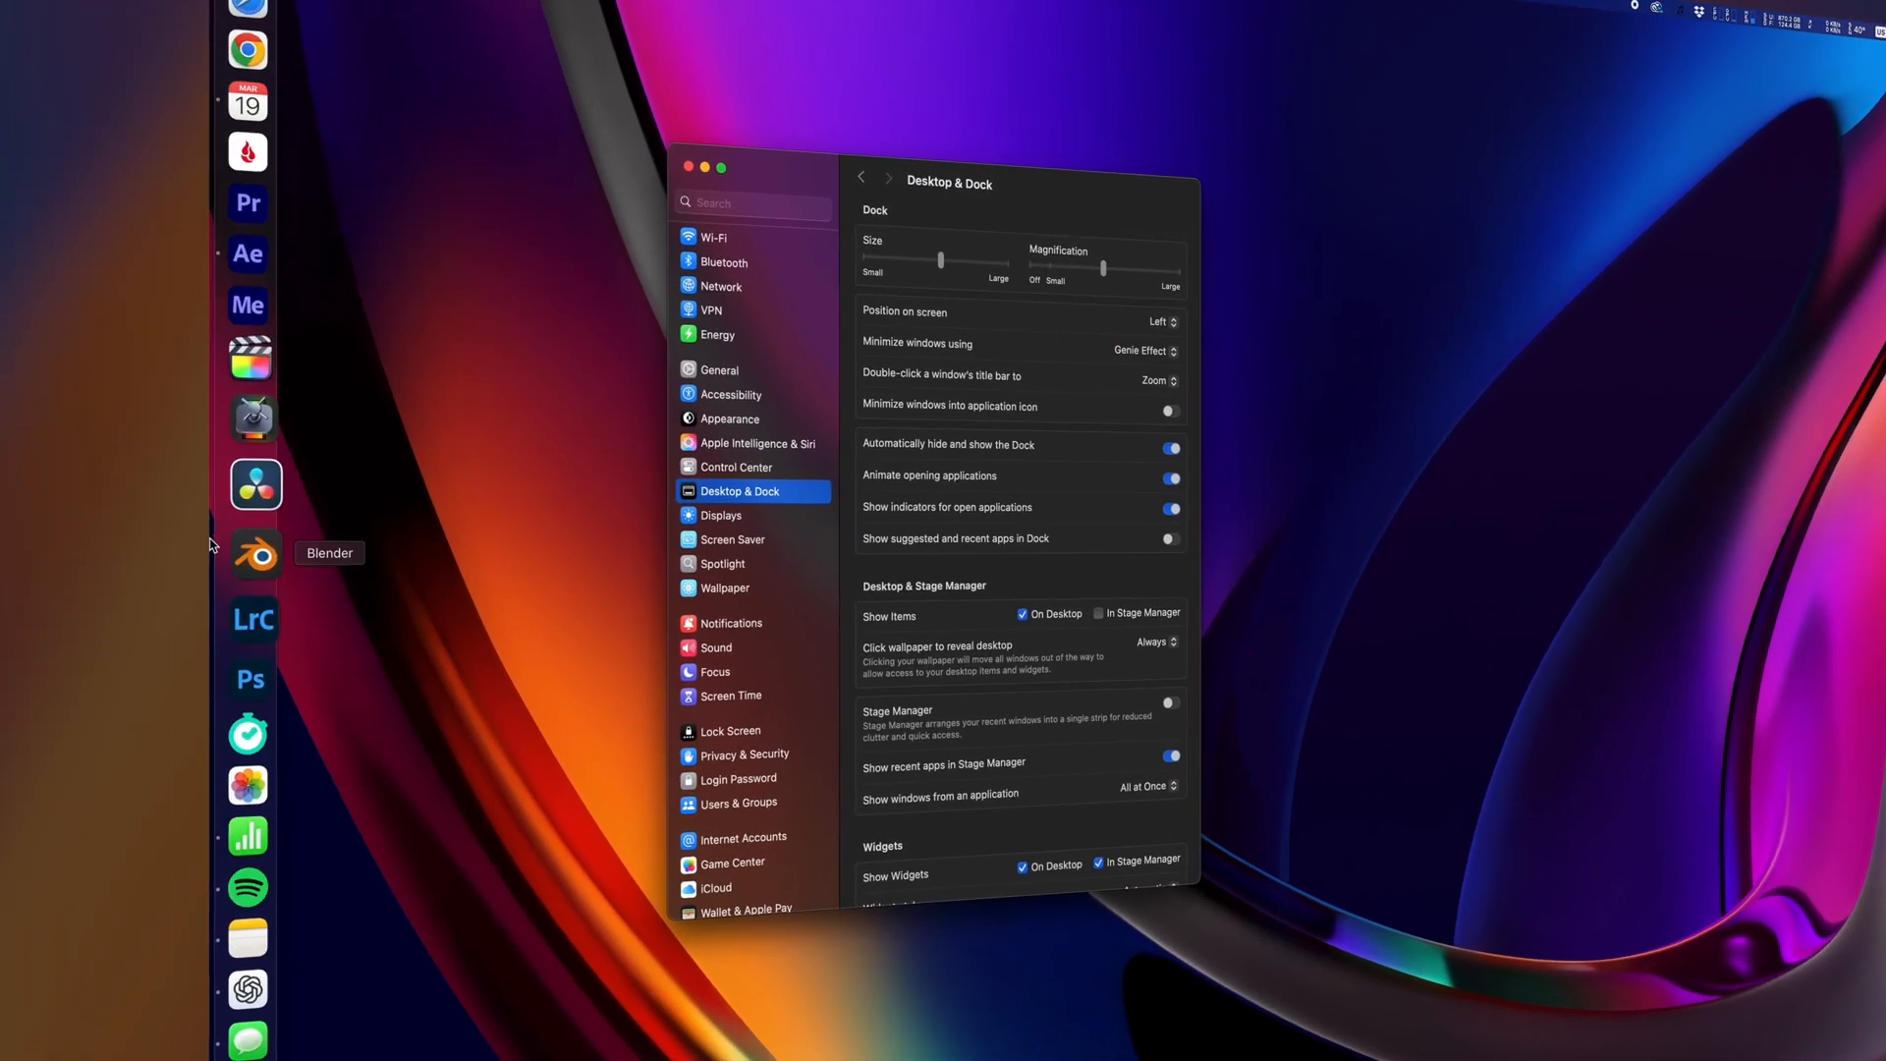
# Step: Set the Dock's position on screen to Right
pyautogui.click(1157, 320)
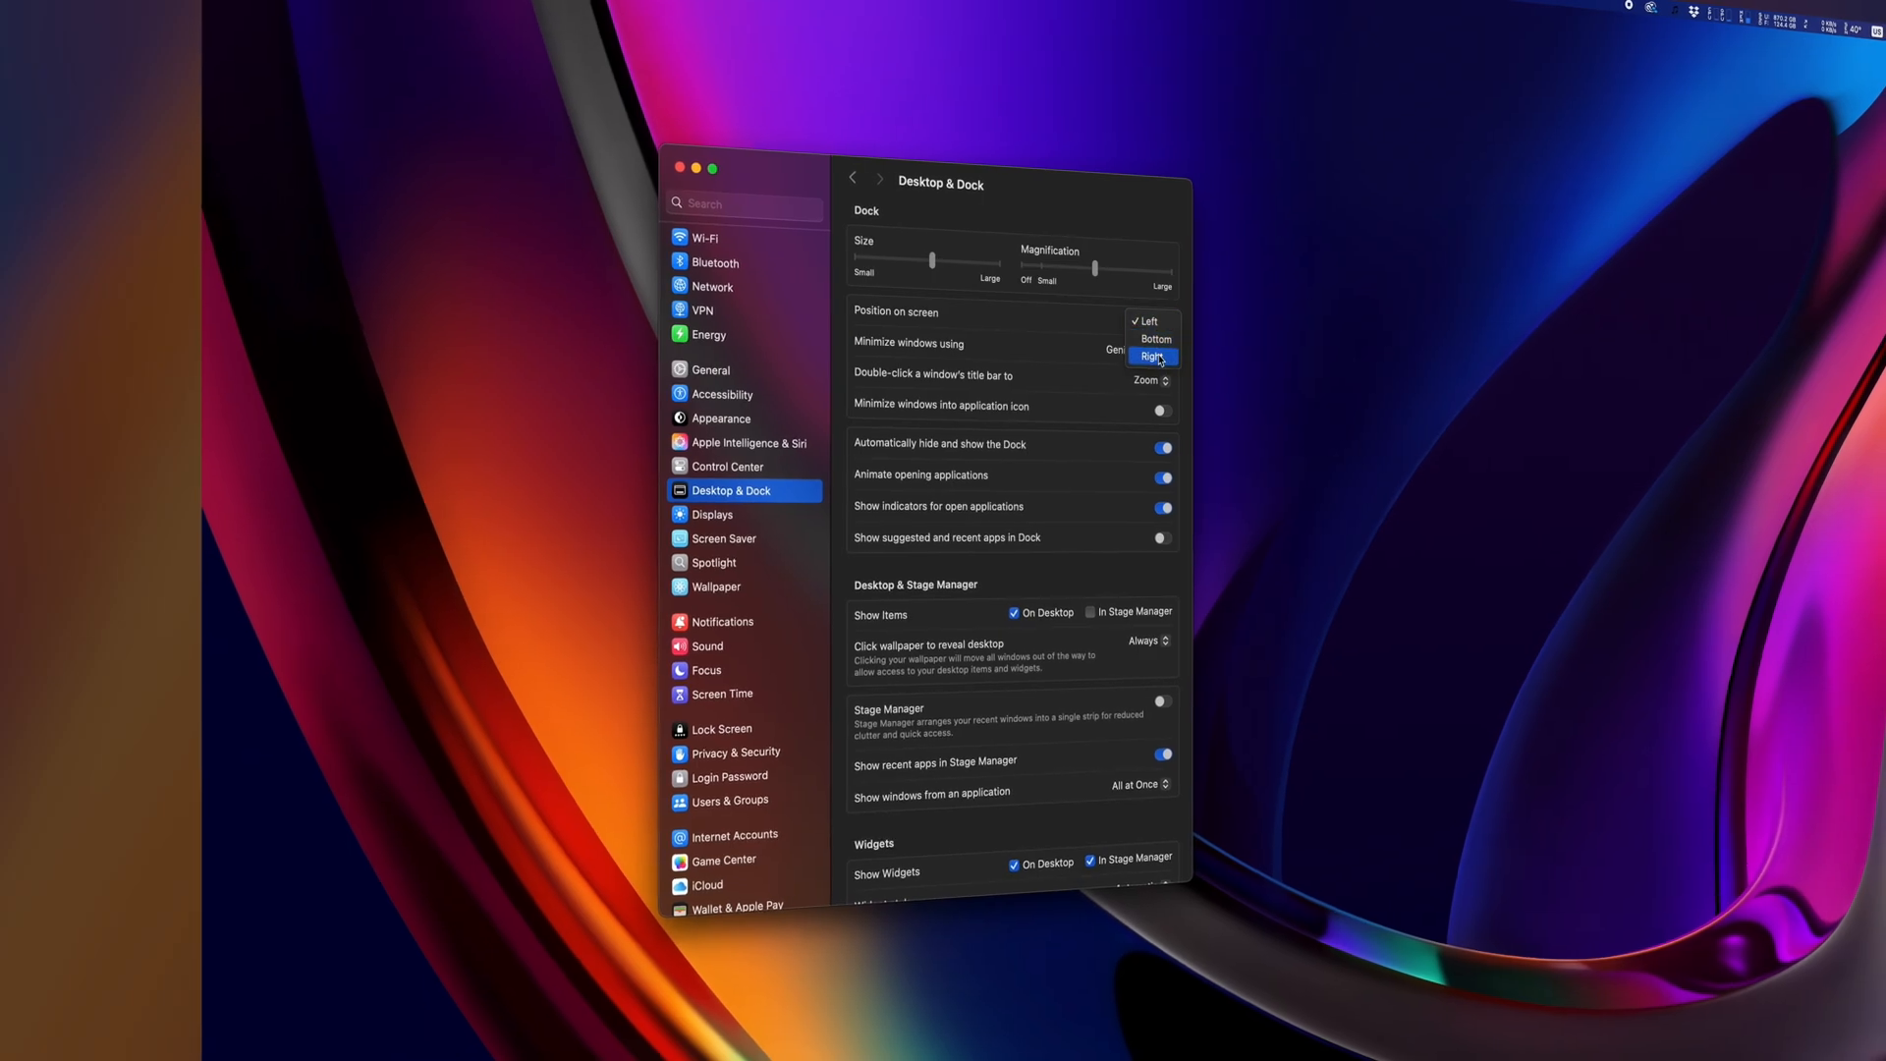
pyautogui.click(1153, 358)
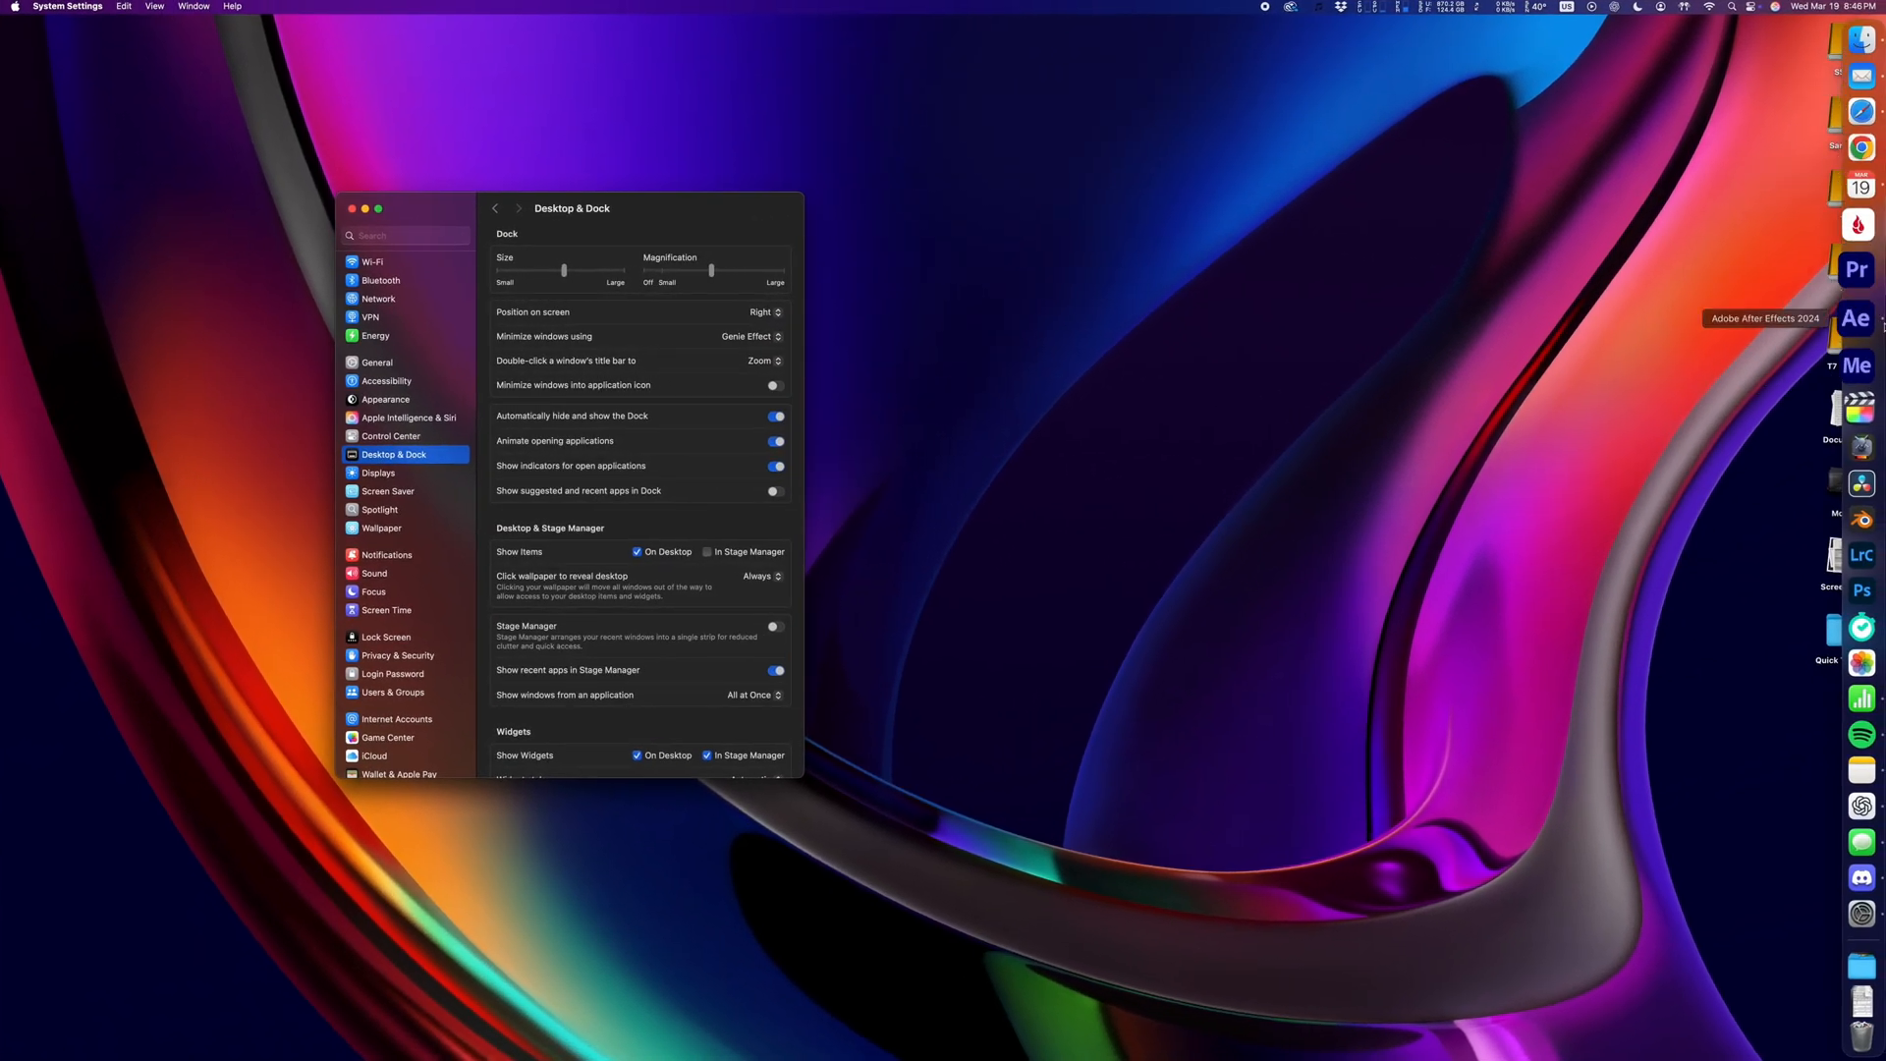
pyautogui.moveTo(1860, 100)
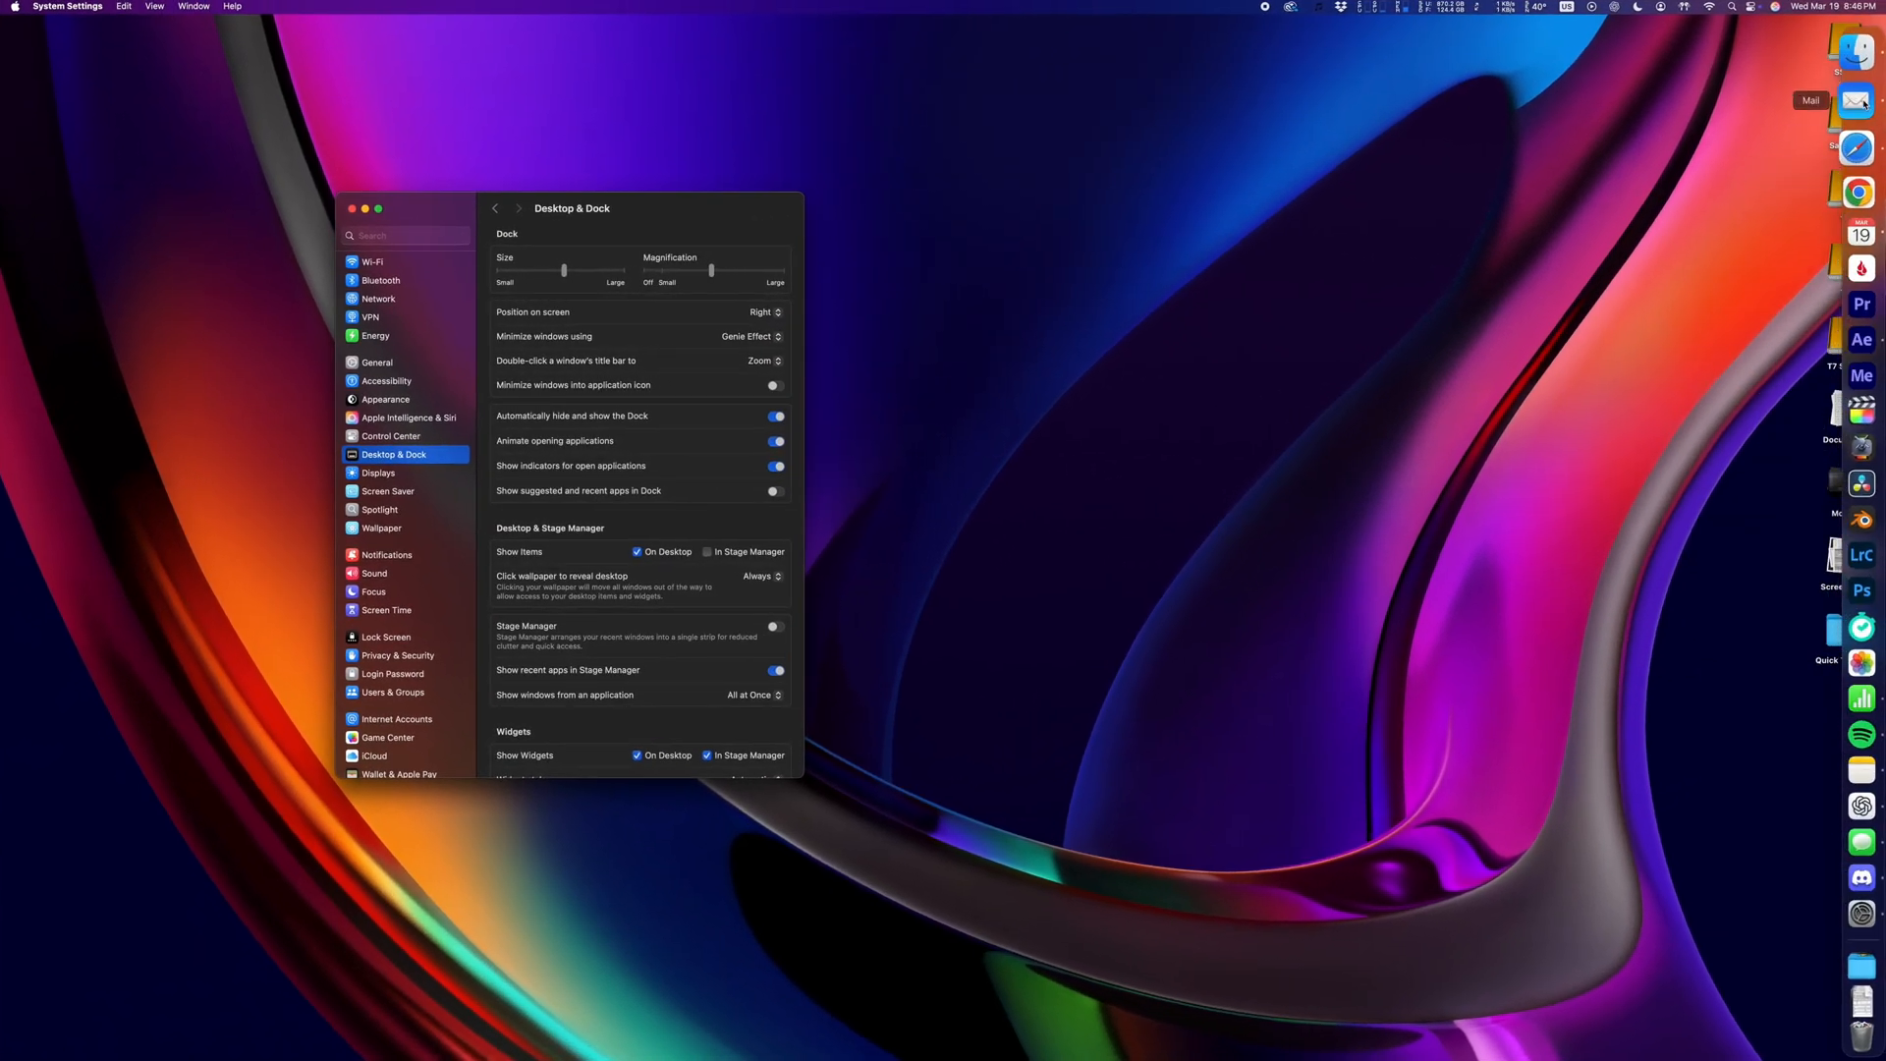